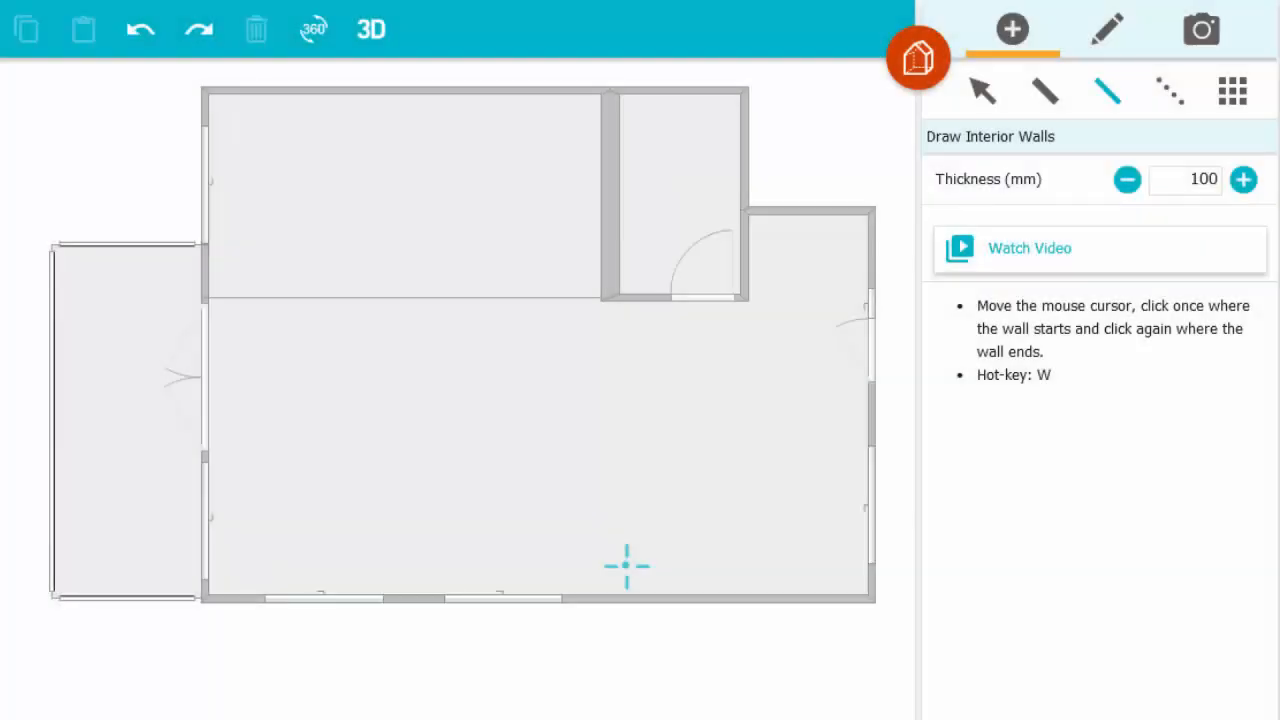
# Step: Draw a 2.3 m interior wall closing off a room in the lower-right corner
pyautogui.click(604, 592)
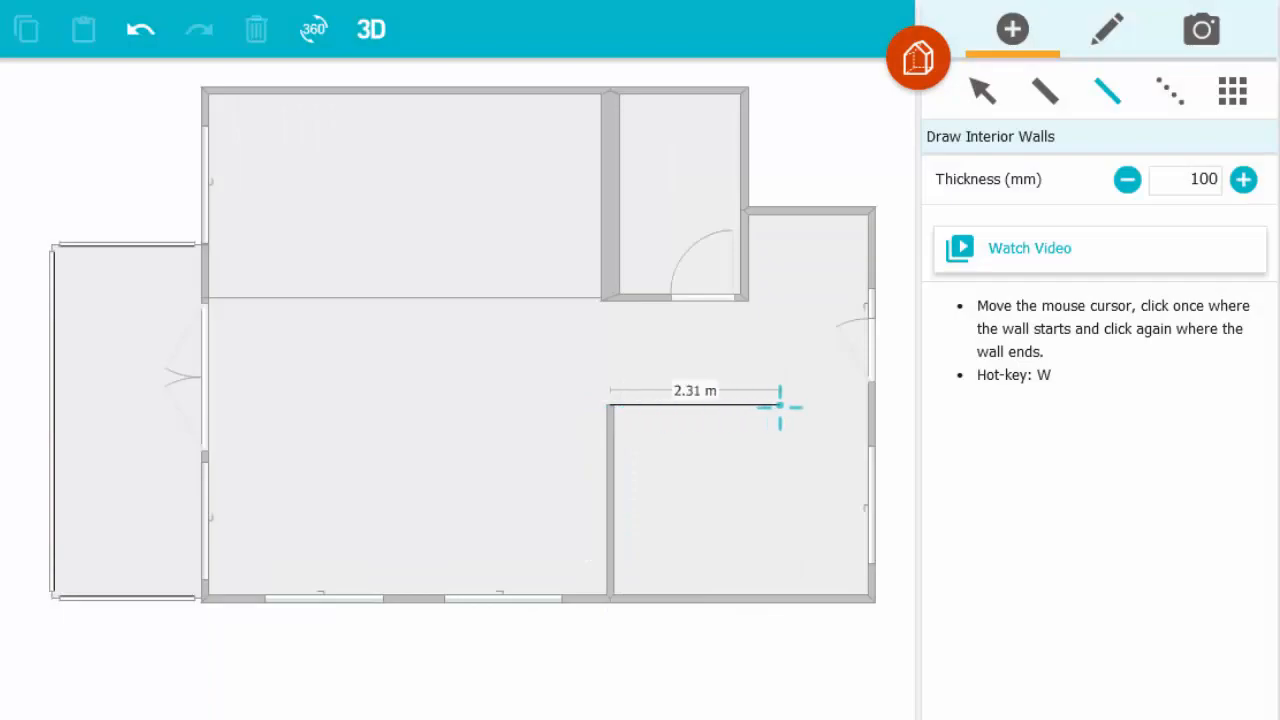
pyautogui.click(916, 56)
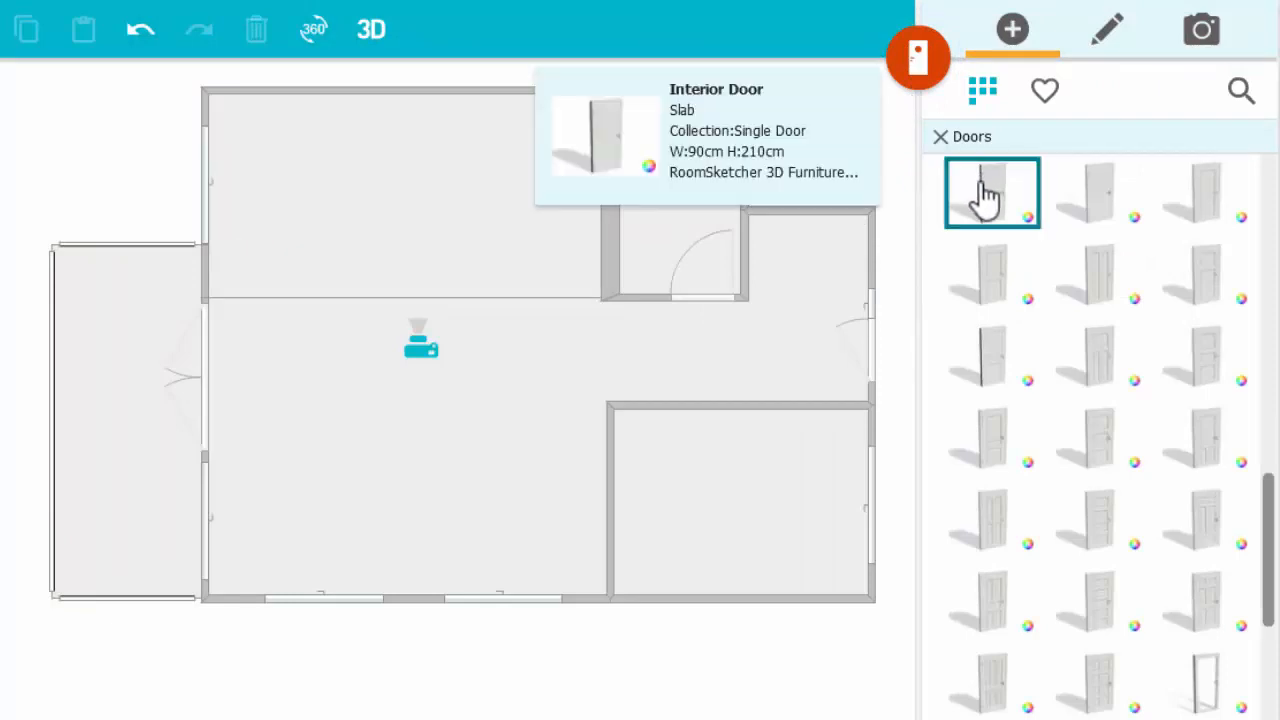
pyautogui.moveTo(824, 304)
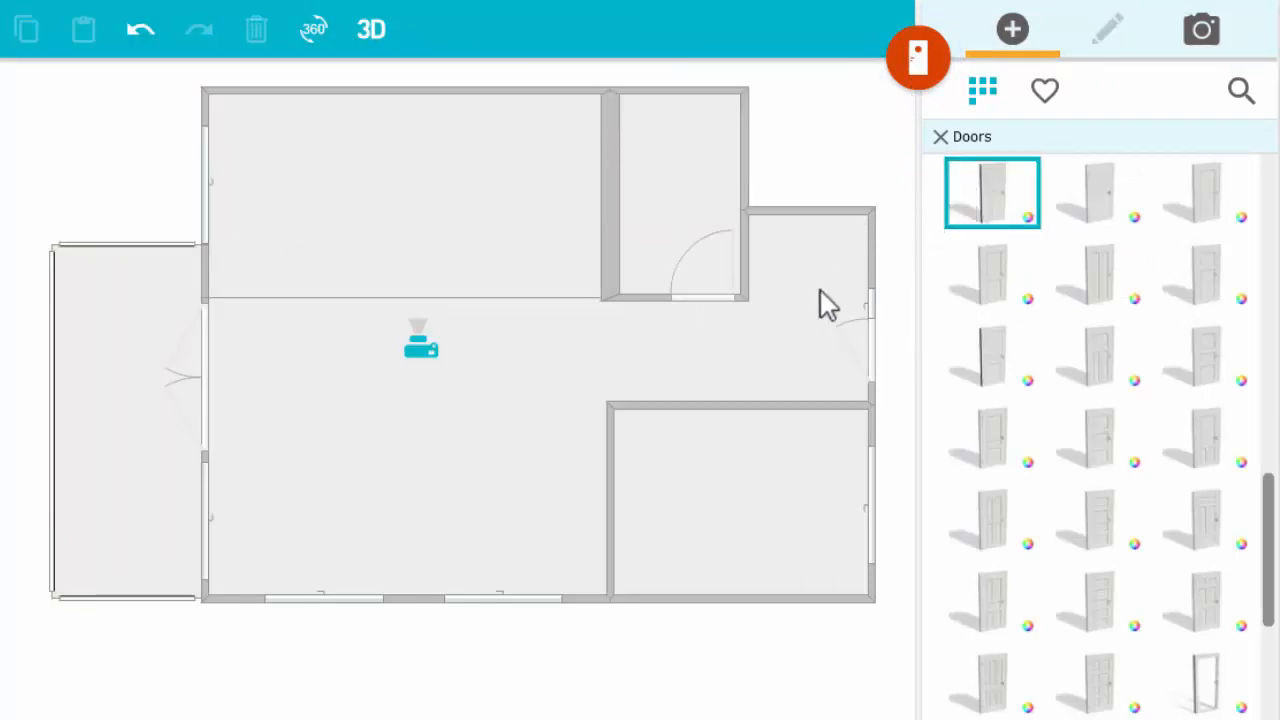
# Step: Place an interior single door in the new room's top wall and list item categories
pyautogui.click(670, 420)
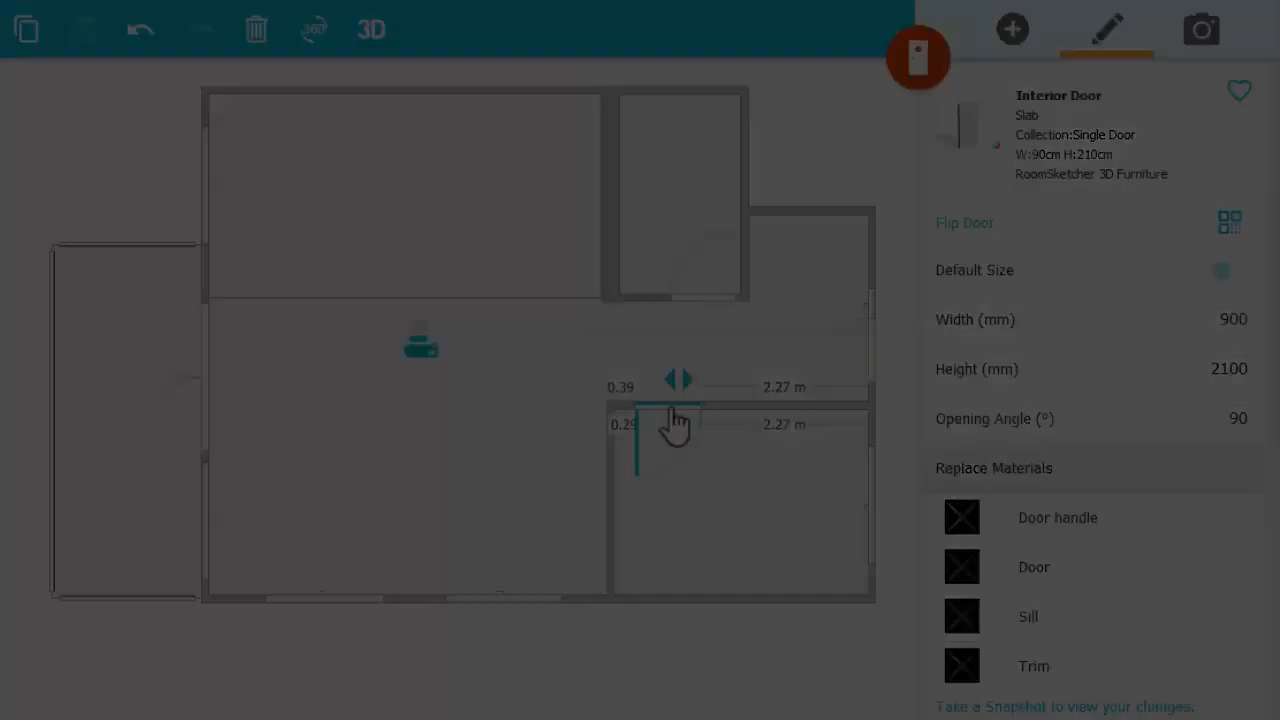
pyautogui.click(1012, 28)
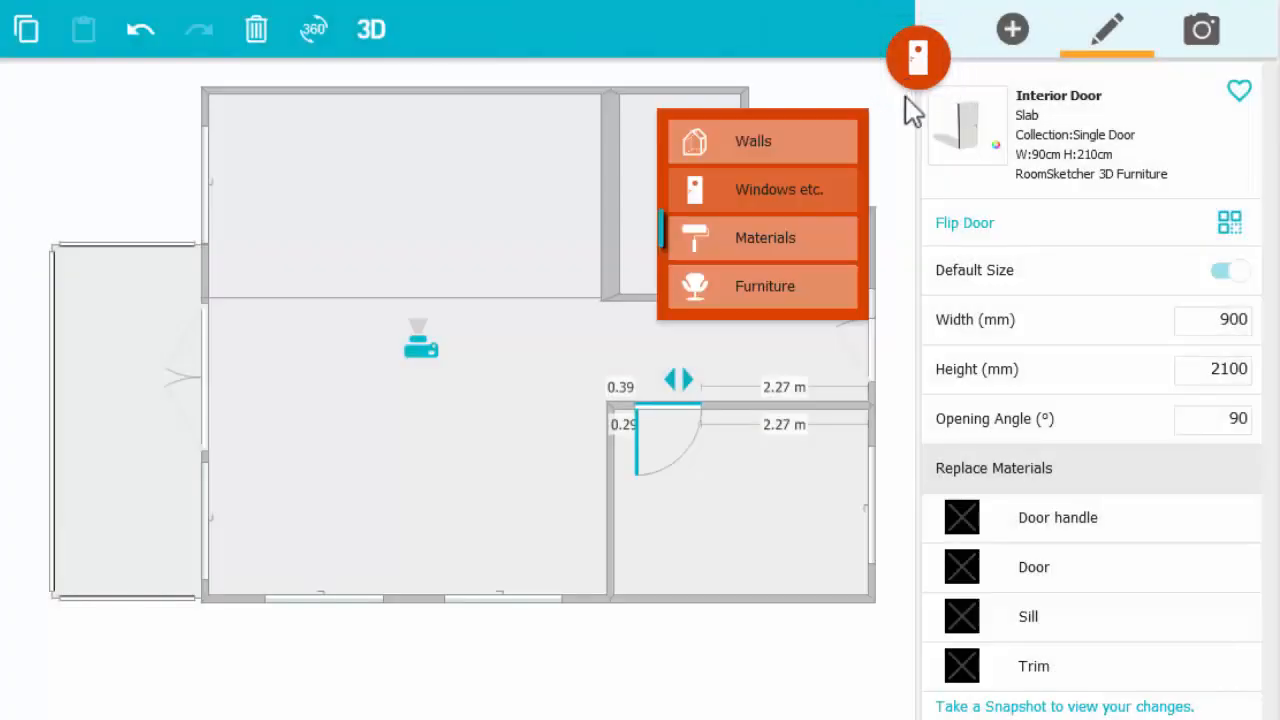
# Step: Bring up the floor materials catalogue for hardwood and tile flooring
pyautogui.click(764, 236)
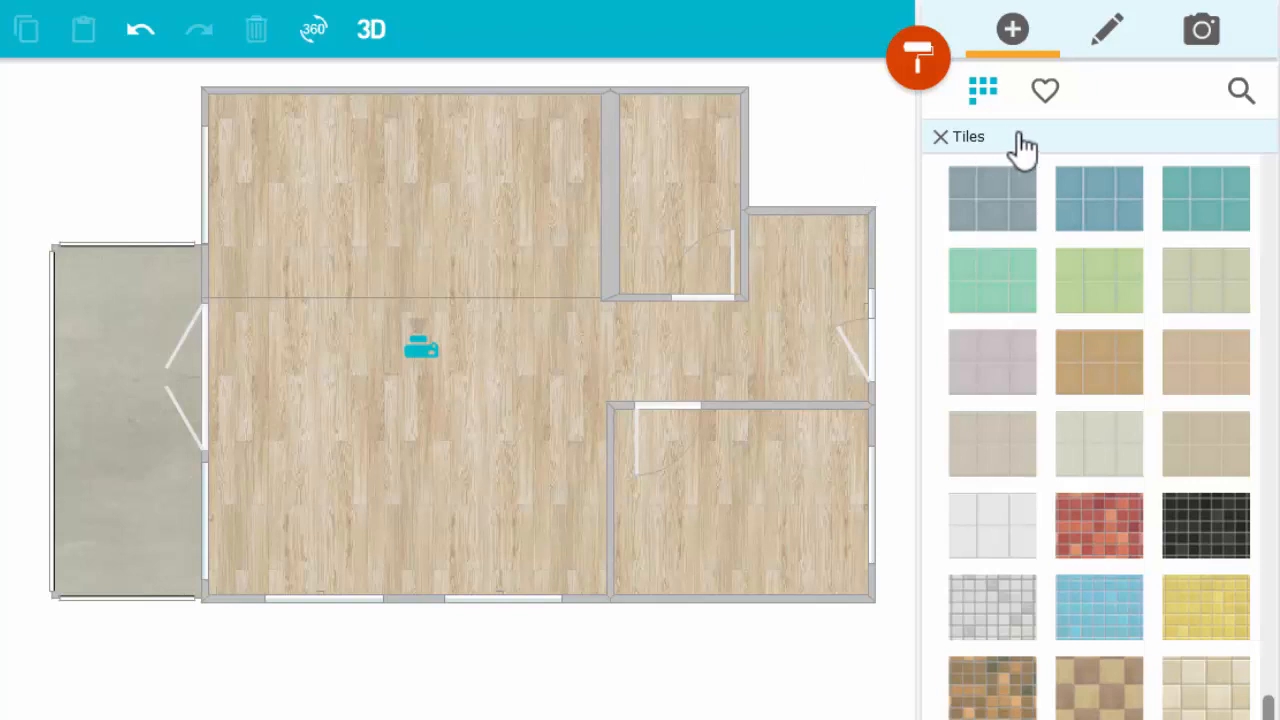
pyautogui.moveTo(1204, 198)
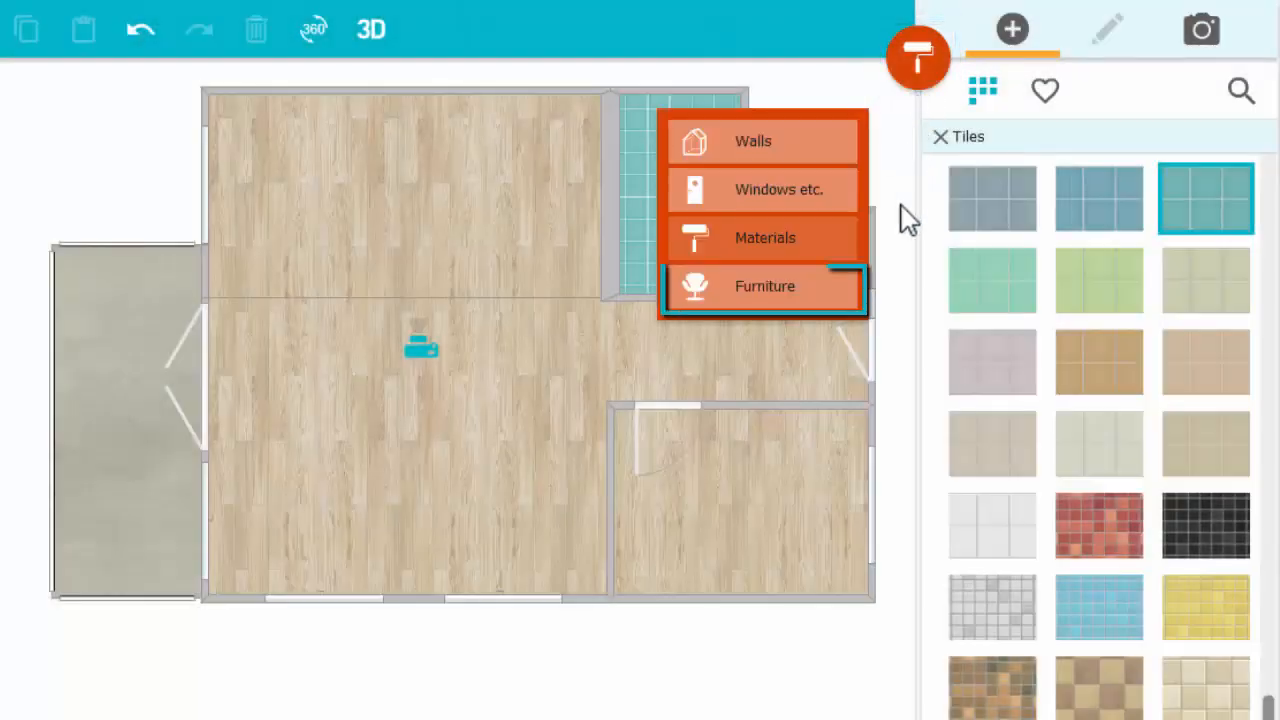
# Step: Browse the furniture catalogue to the Bedroom collection and pick a double bed
pyautogui.click(764, 286)
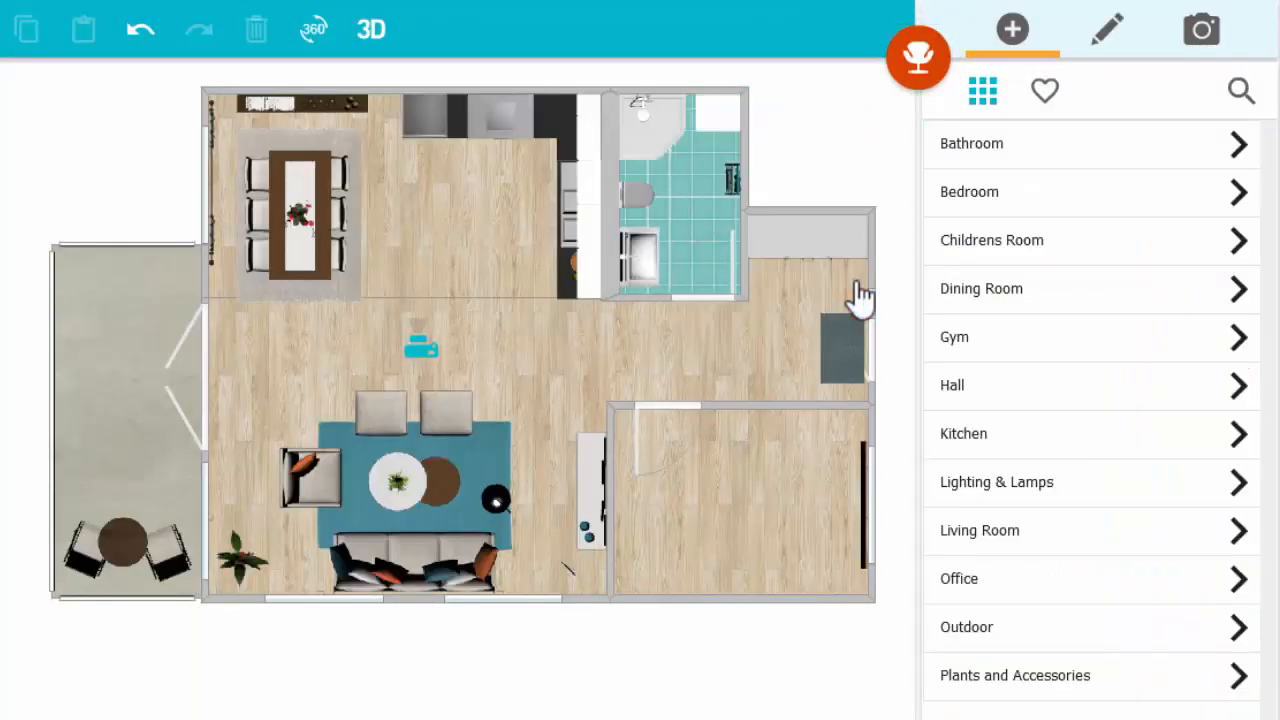
pyautogui.click(968, 192)
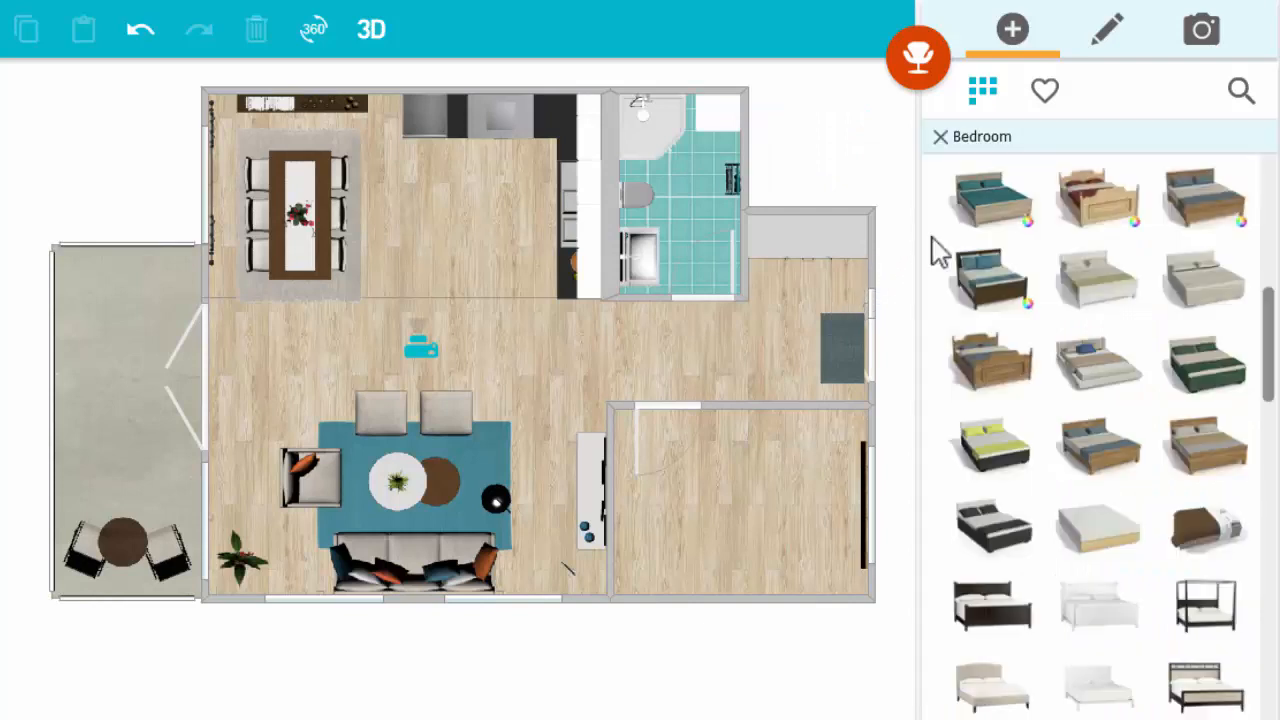
pyautogui.click(990, 198)
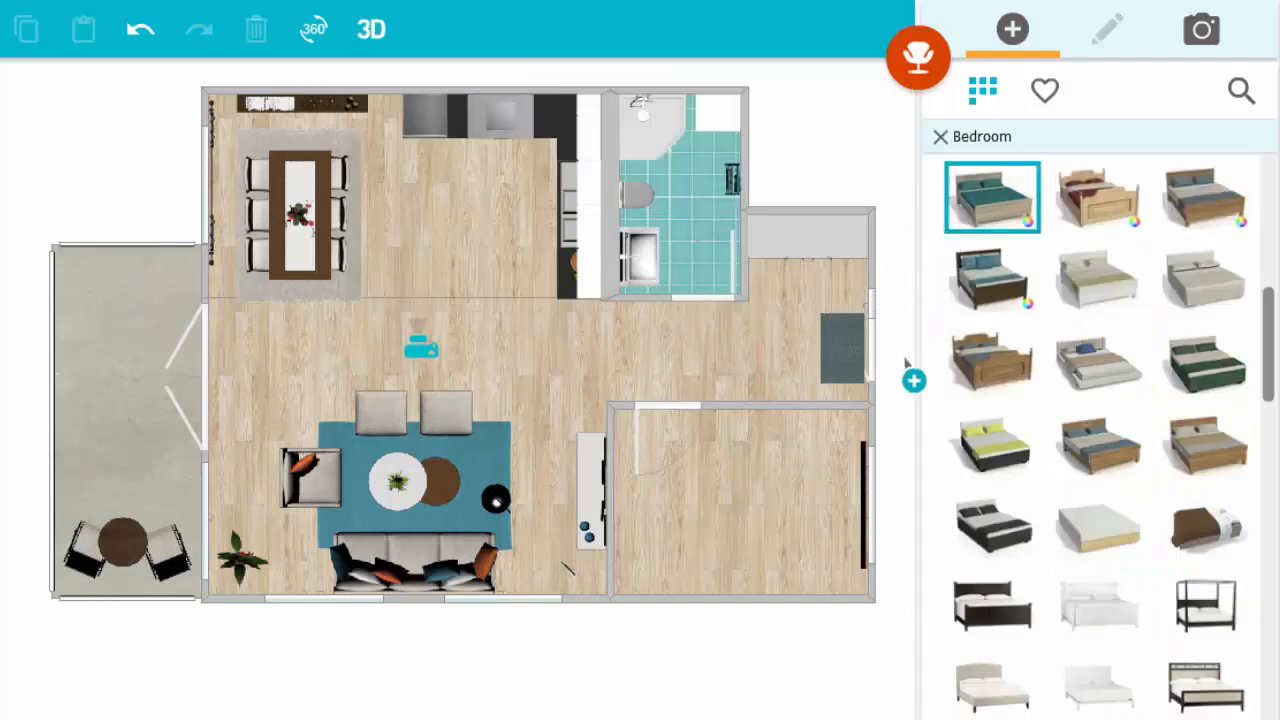